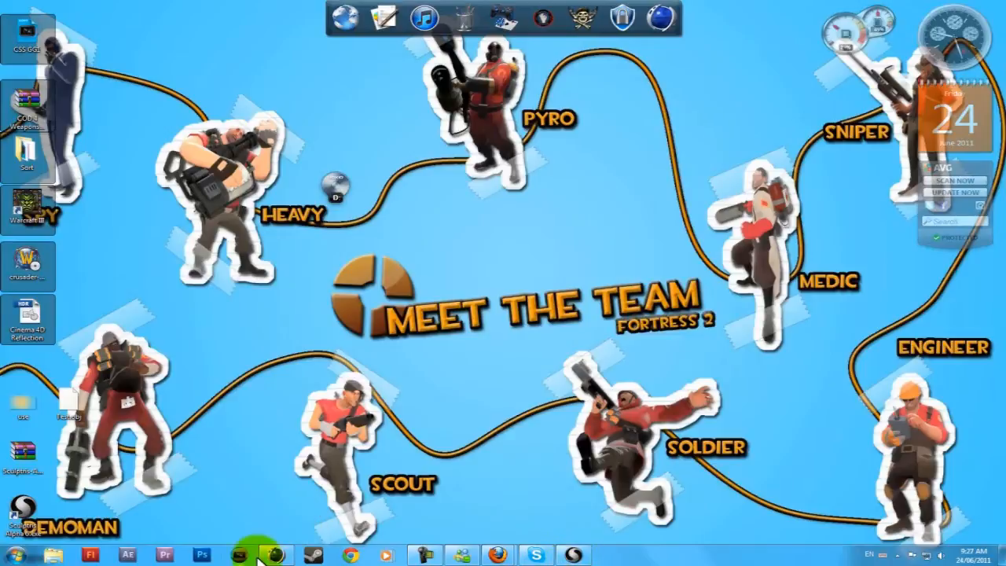
Launch CINEMA 4D Studio from the taskbar with a new empty untitled scene.
left_click(203, 556)
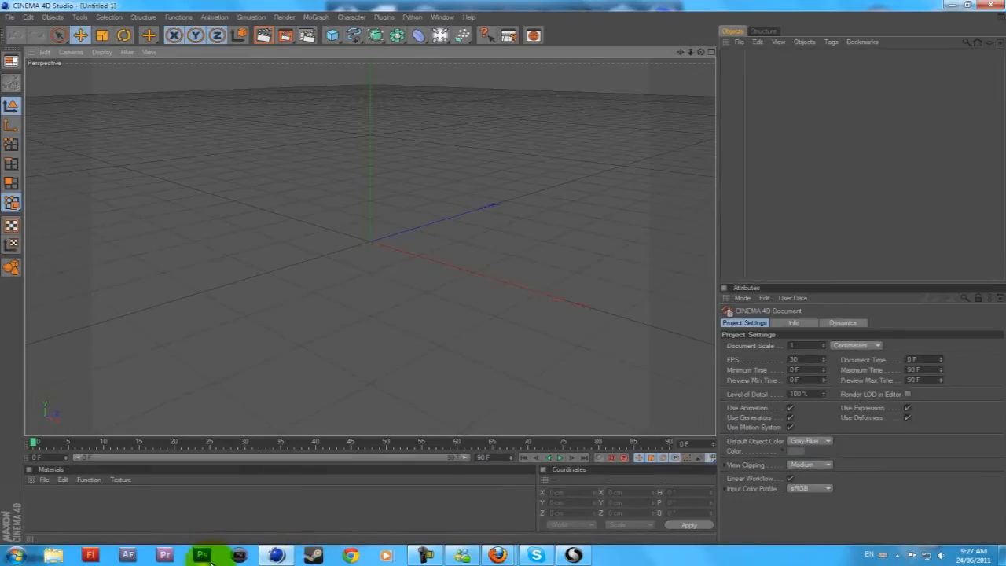
left_click(579, 556)
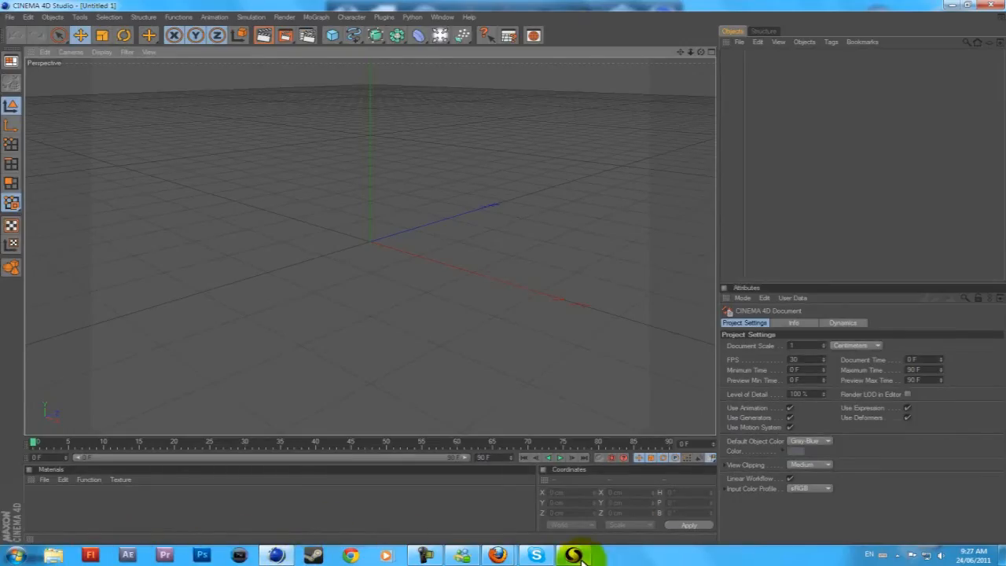
left_click(571, 555)
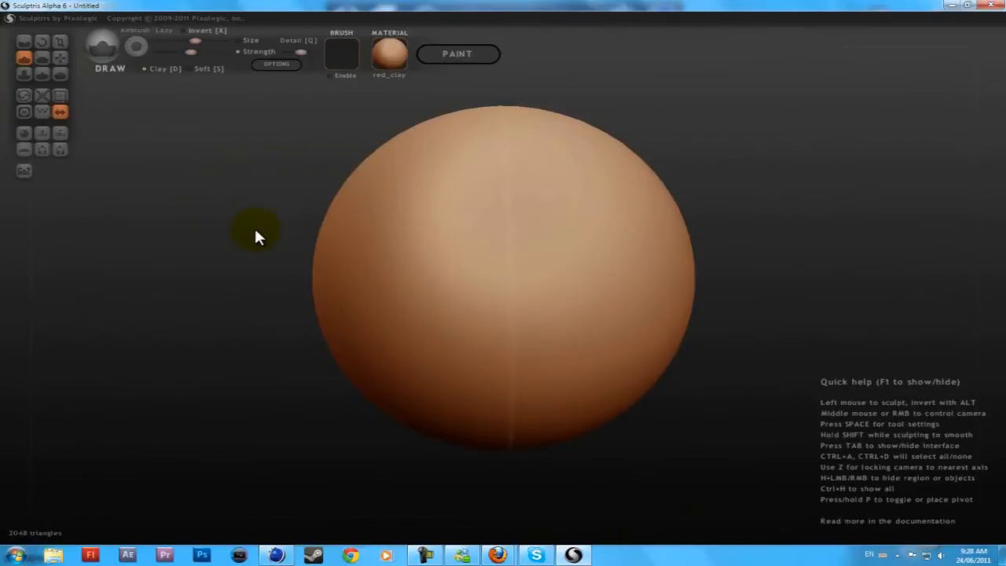
mouse_move(157, 201)
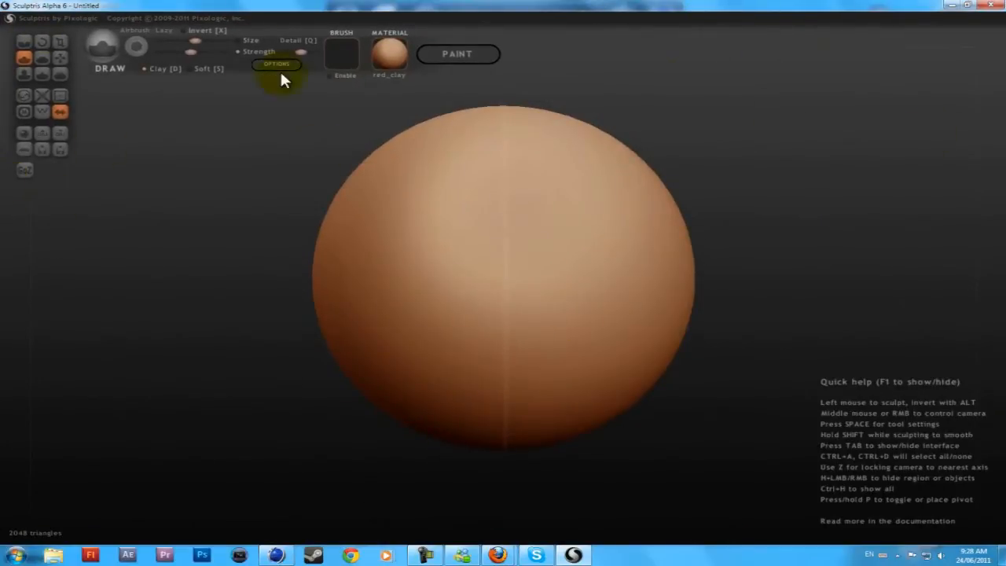
mouse_move(236, 33)
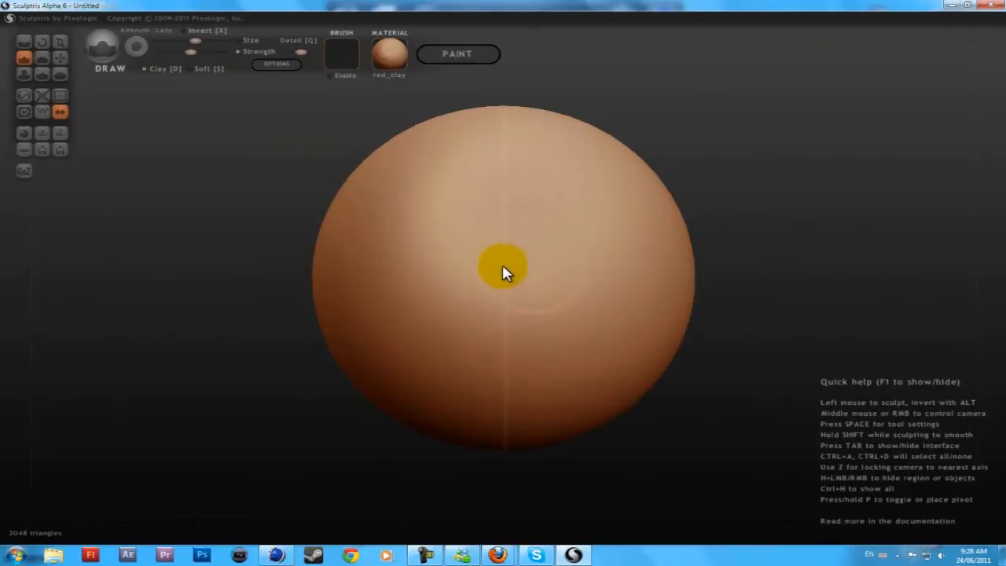
mouse_move(157, 206)
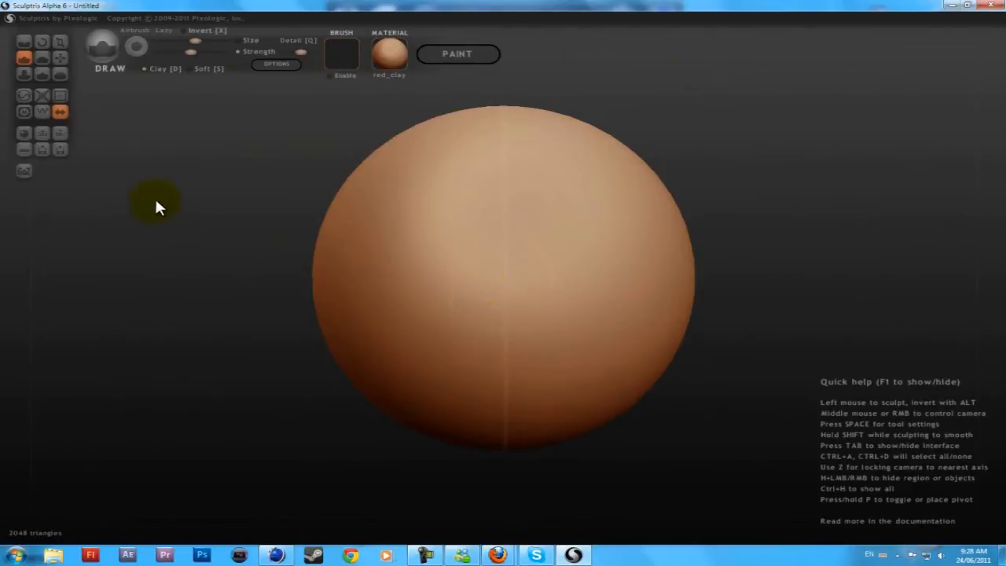
mouse_move(154, 77)
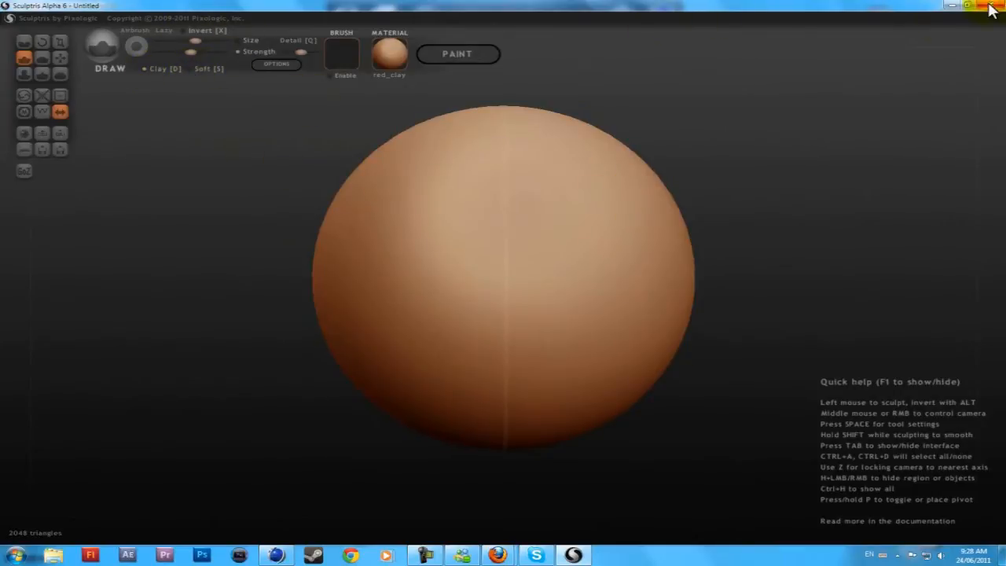
mouse_move(698, 28)
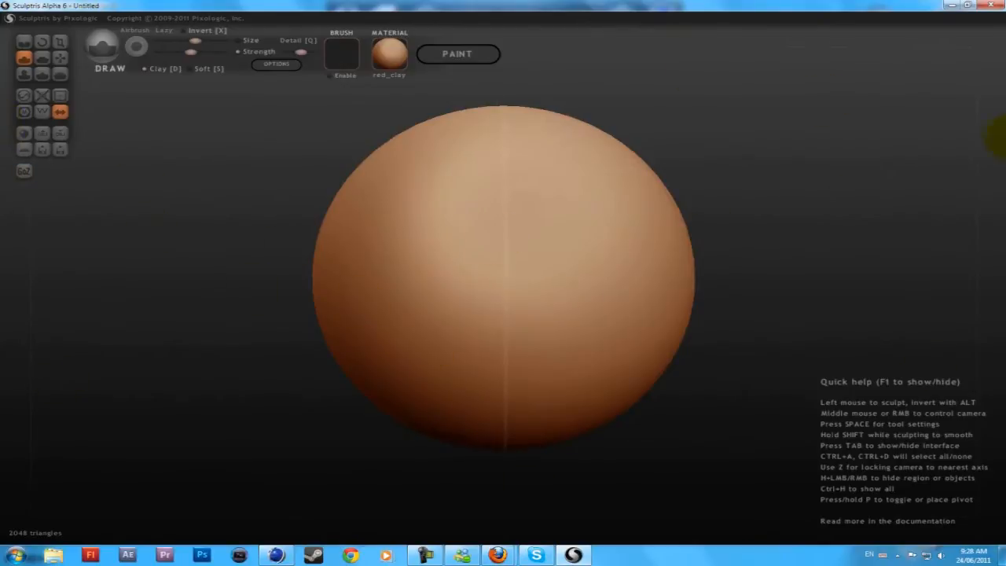
mouse_move(134, 450)
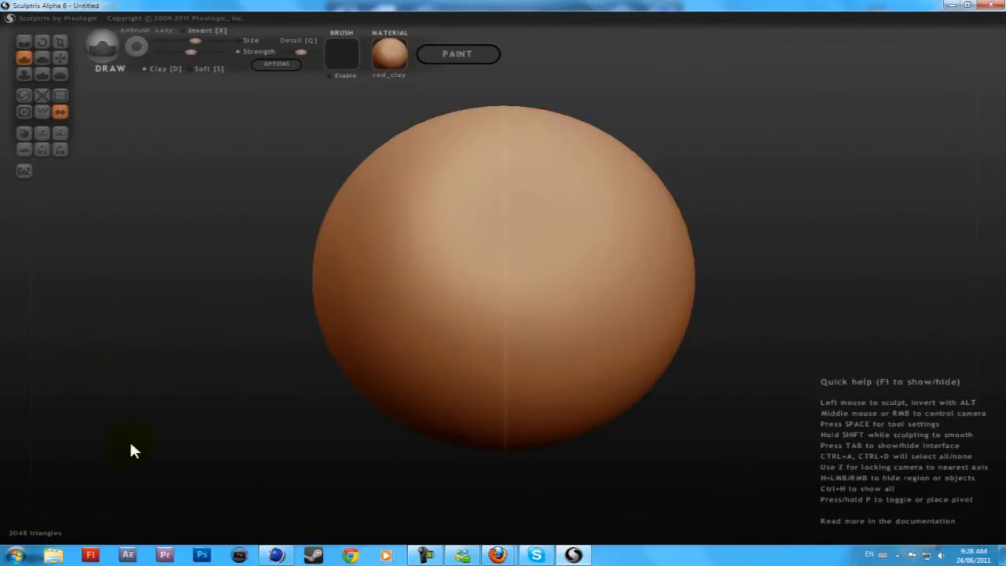
mouse_move(892, 254)
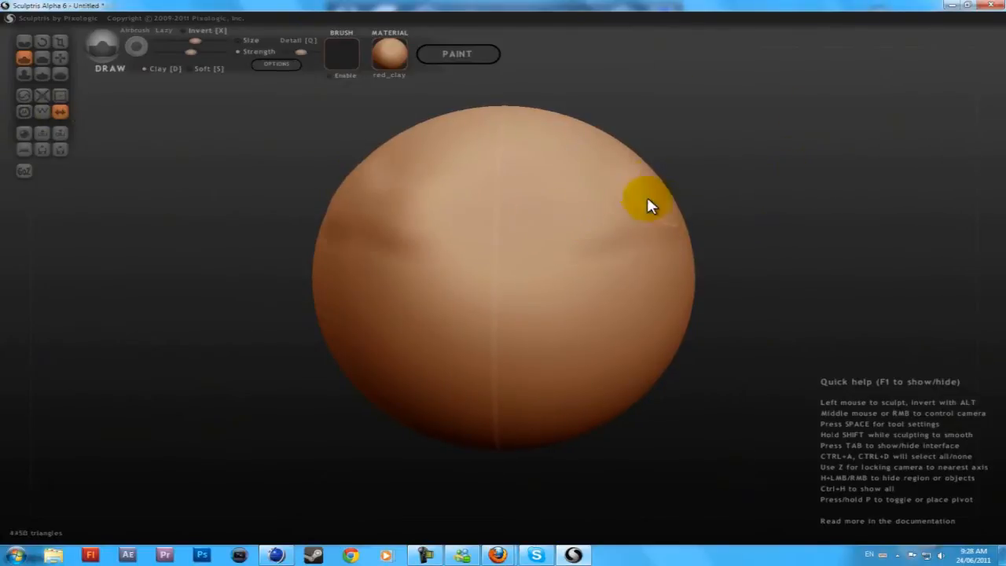
left_click_drag(648, 204, 675, 196)
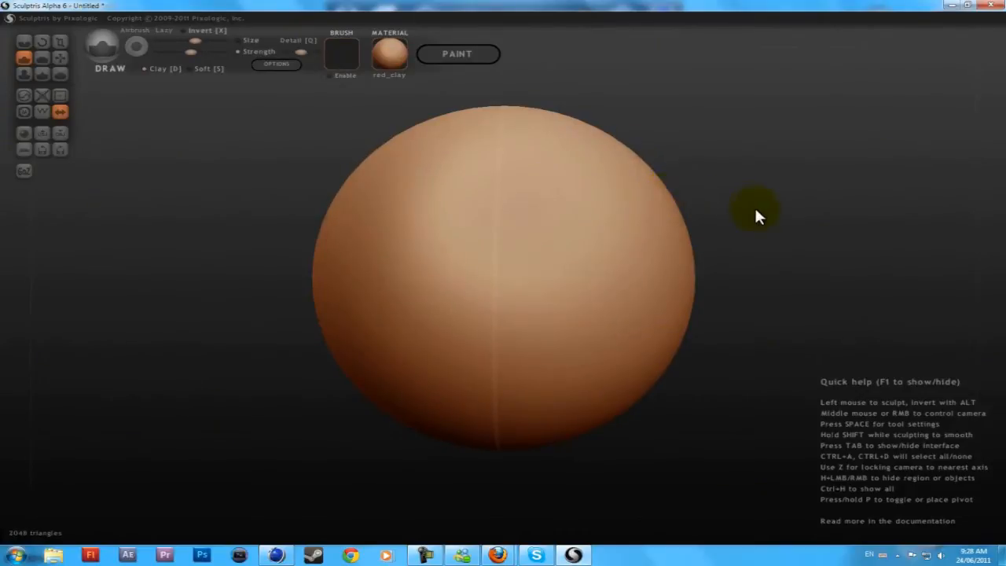
mouse_move(794, 198)
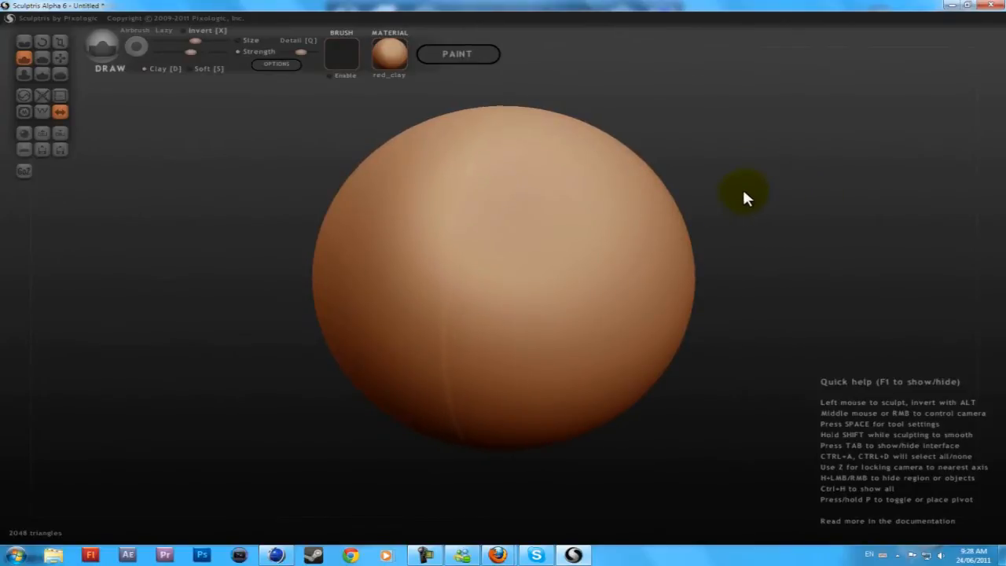
Apply the normals material from the material gallery to the sphere, then return to the gallery.
left_click(390, 54)
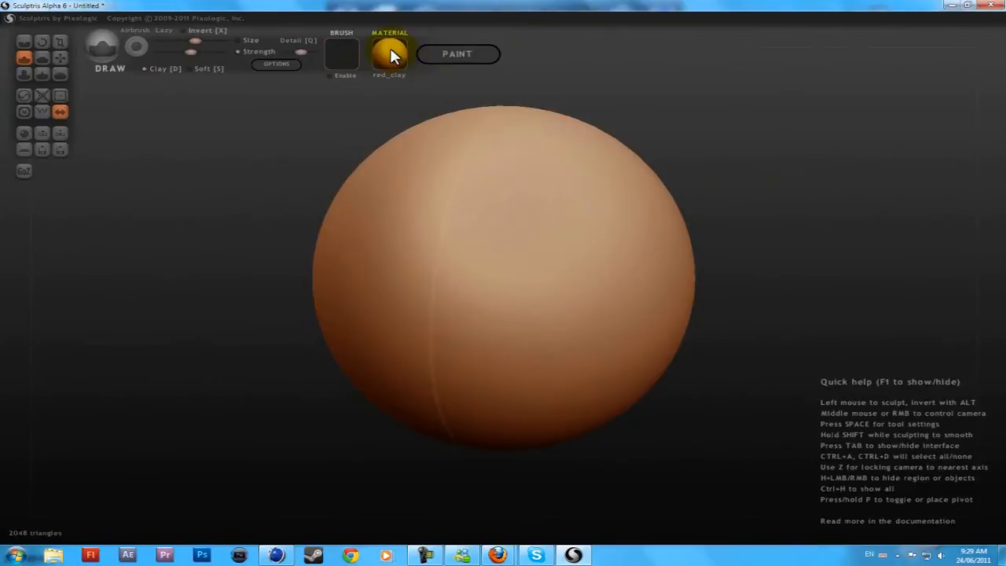
left_click(389, 53)
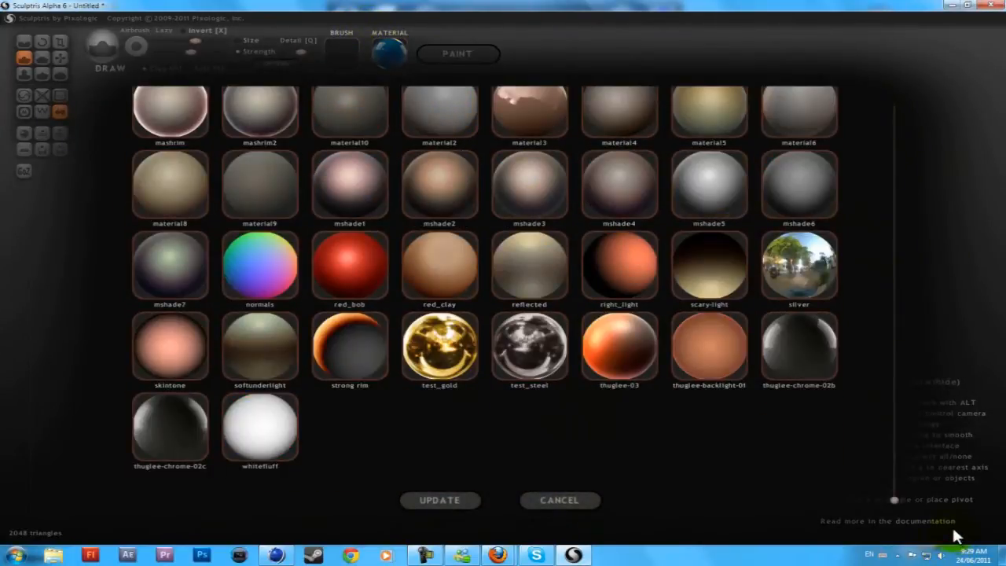
left_click(440, 500)
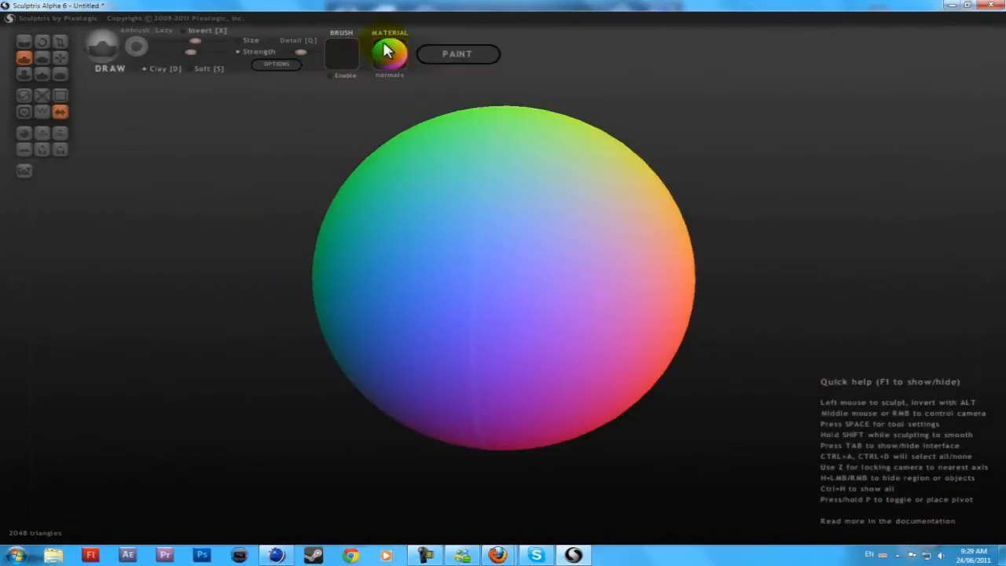
left_click(388, 53)
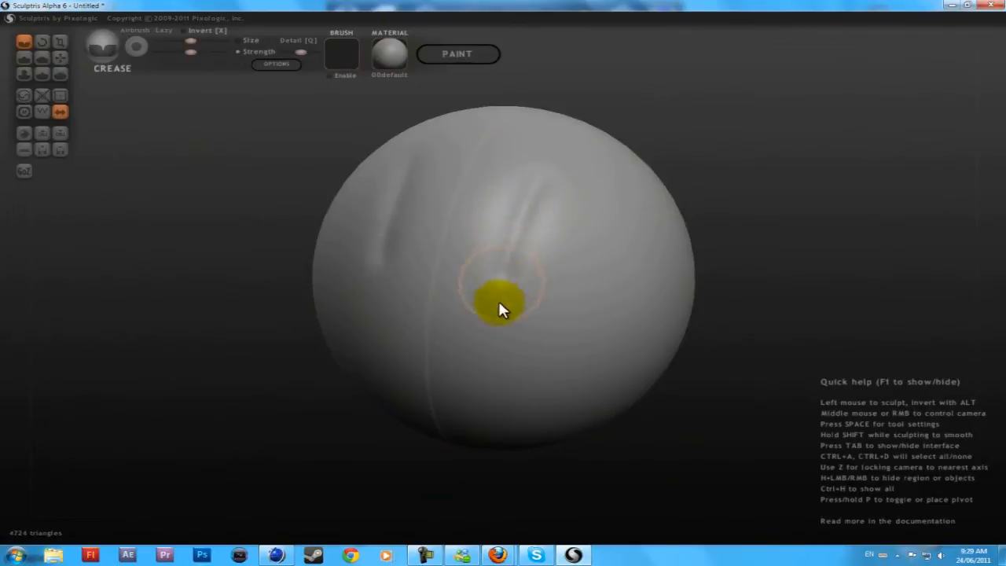
left_click_drag(503, 308, 528, 220)
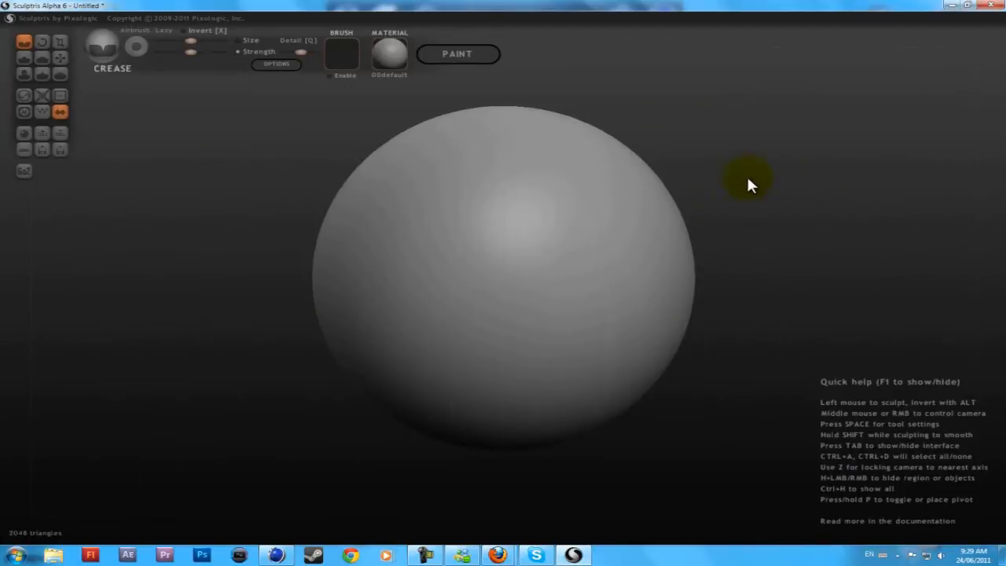
left_click(503, 197)
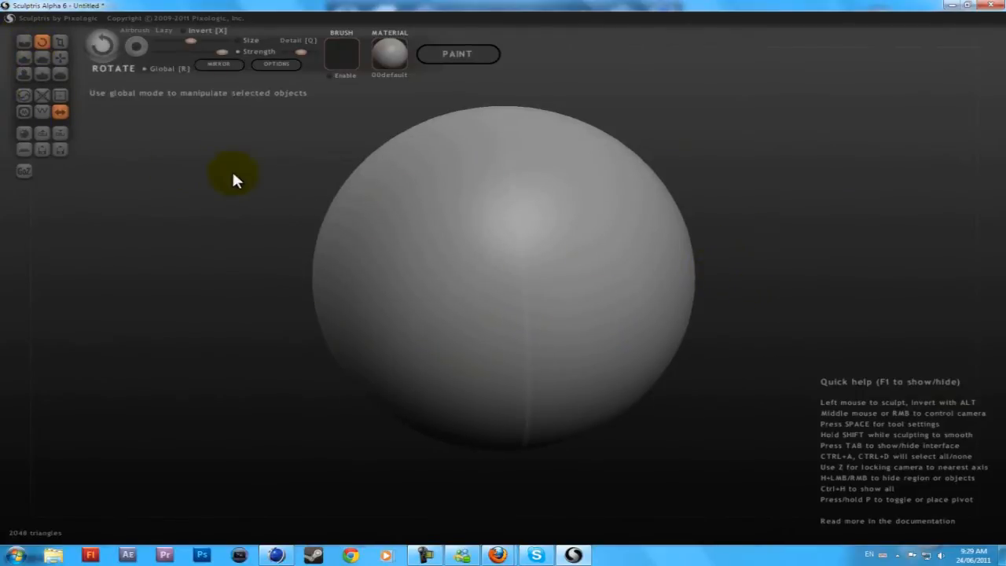
mouse_move(149, 182)
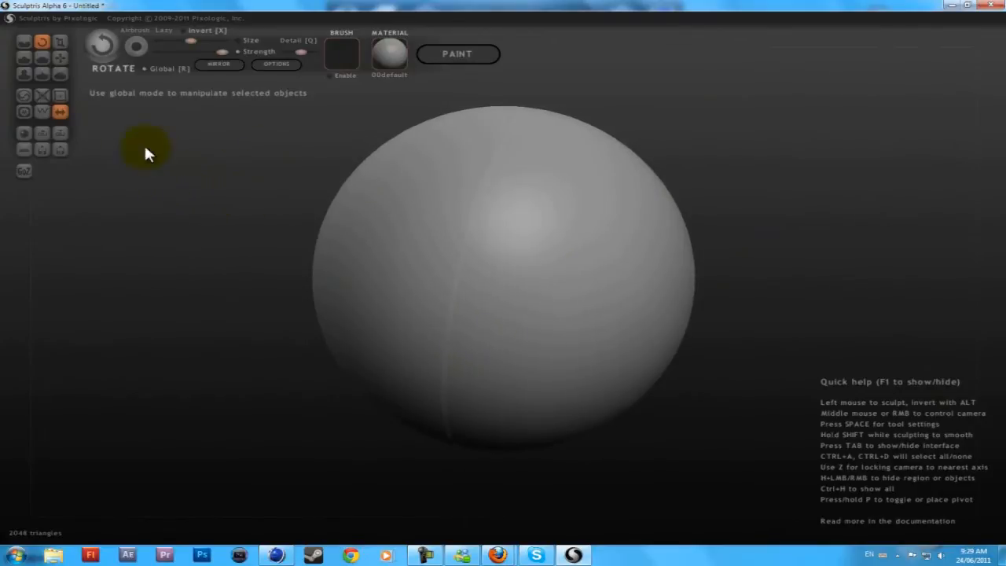
Scale the whole sphere down slightly with the Scale tool.
left_click(59, 40)
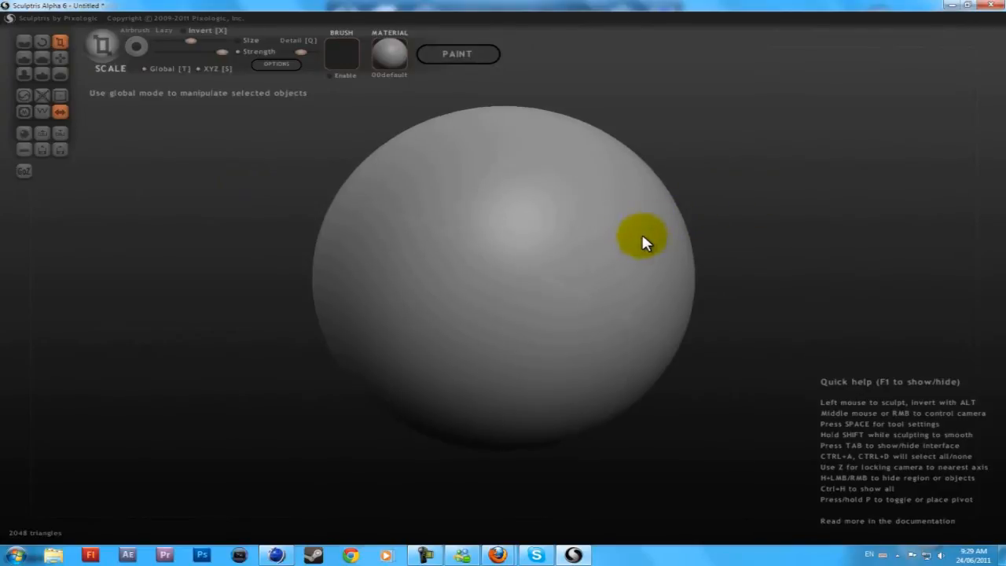
left_click_drag(645, 239, 448, 286)
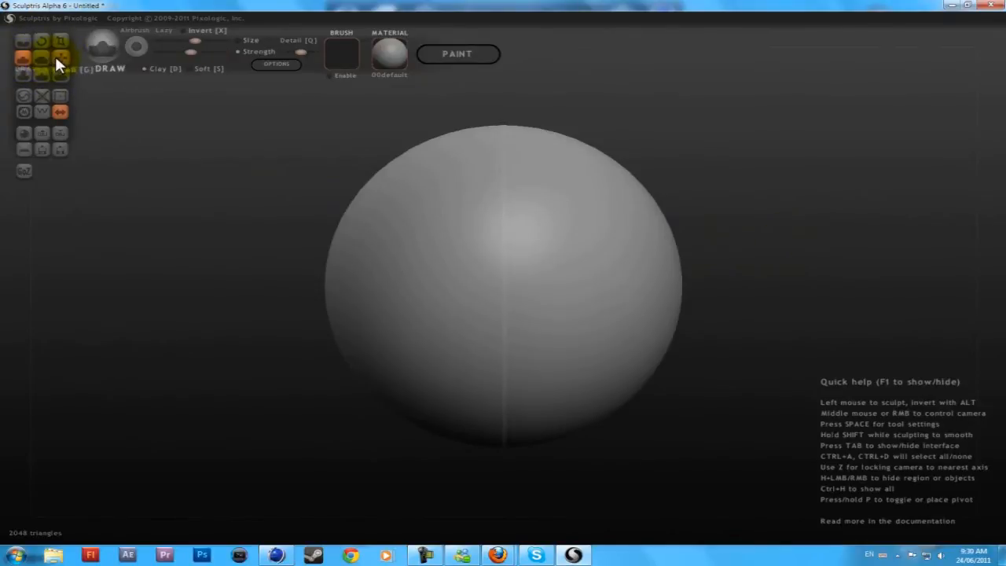
left_click(60, 60)
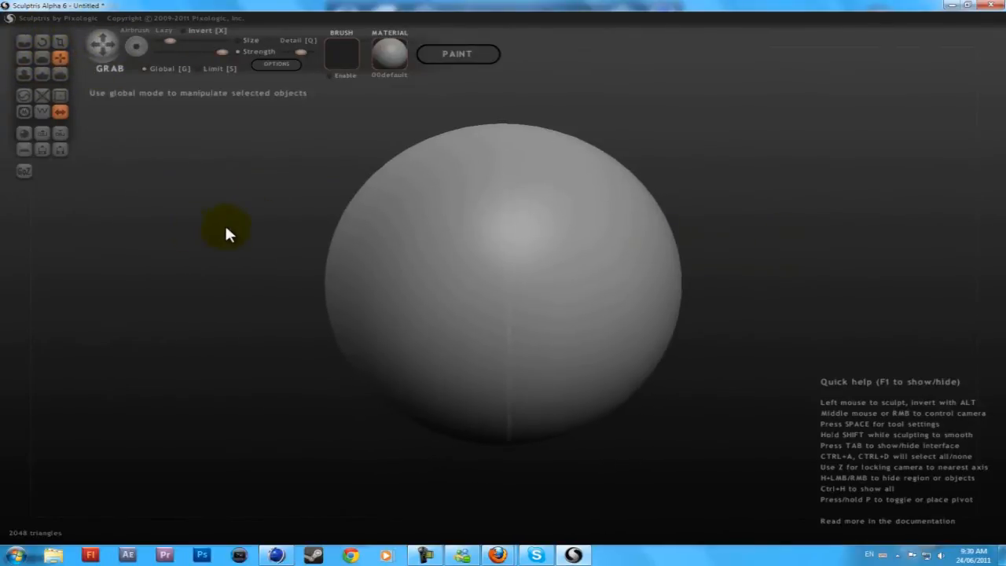
left_click_drag(228, 234, 424, 277)
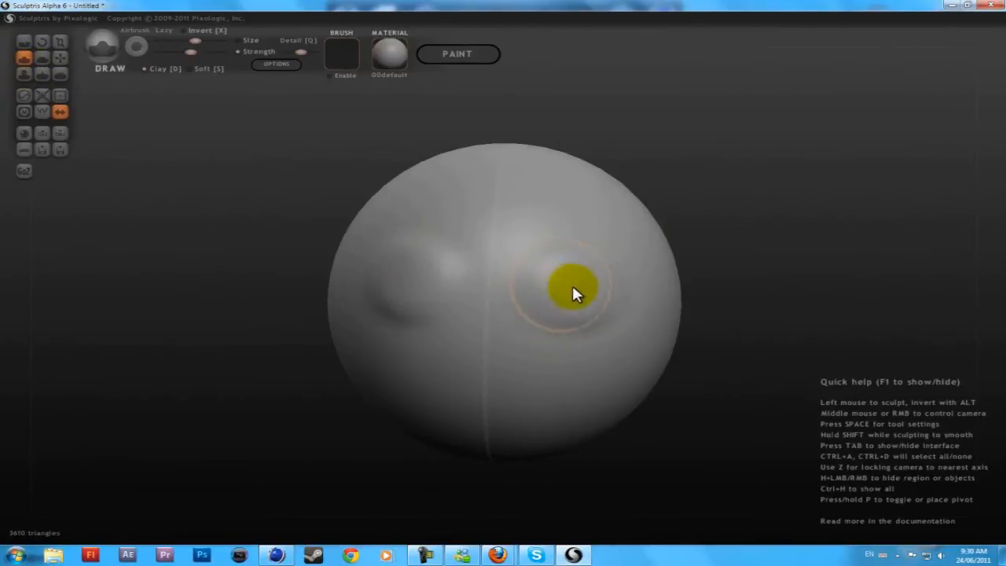
left_click_drag(574, 290, 584, 302)
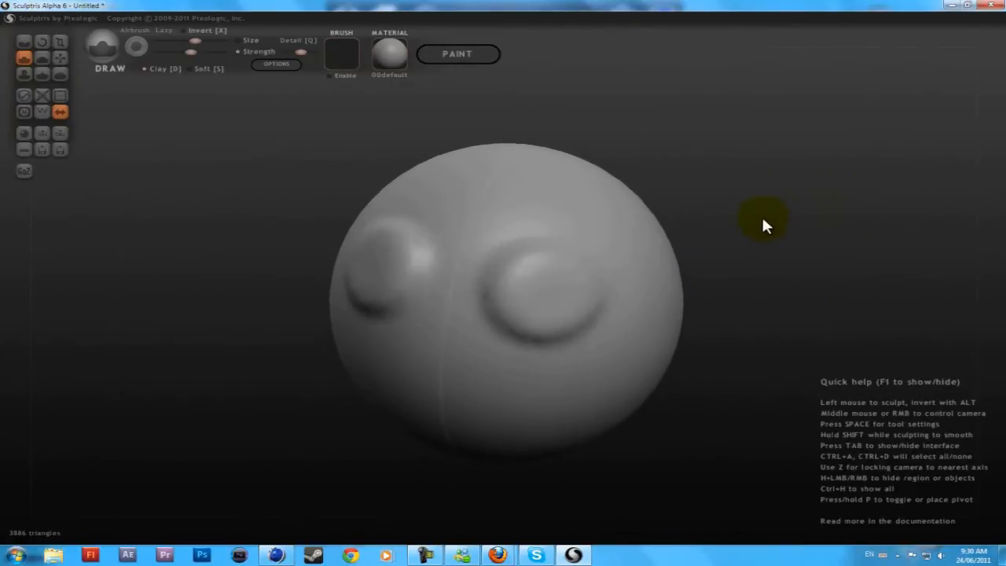
left_click(42, 59)
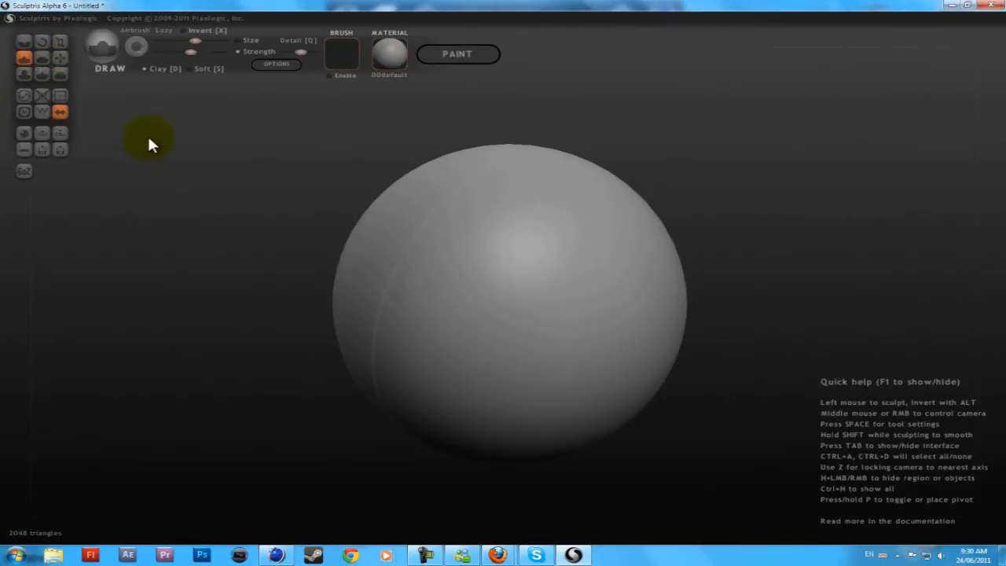
Redo the two eye bulges and flatten the top of the right one with the Flatten brush.
left_click(41, 58)
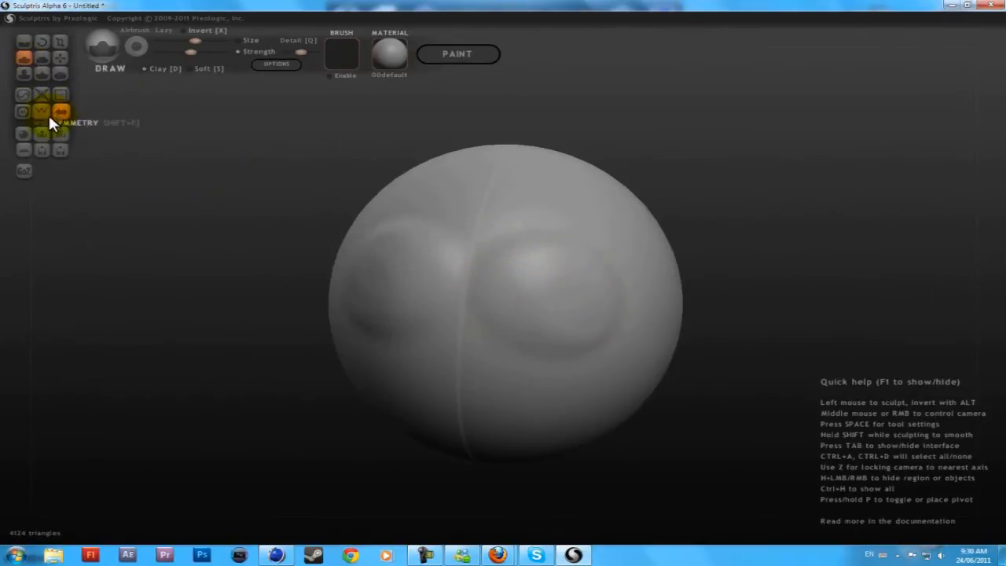
left_click(41, 56)
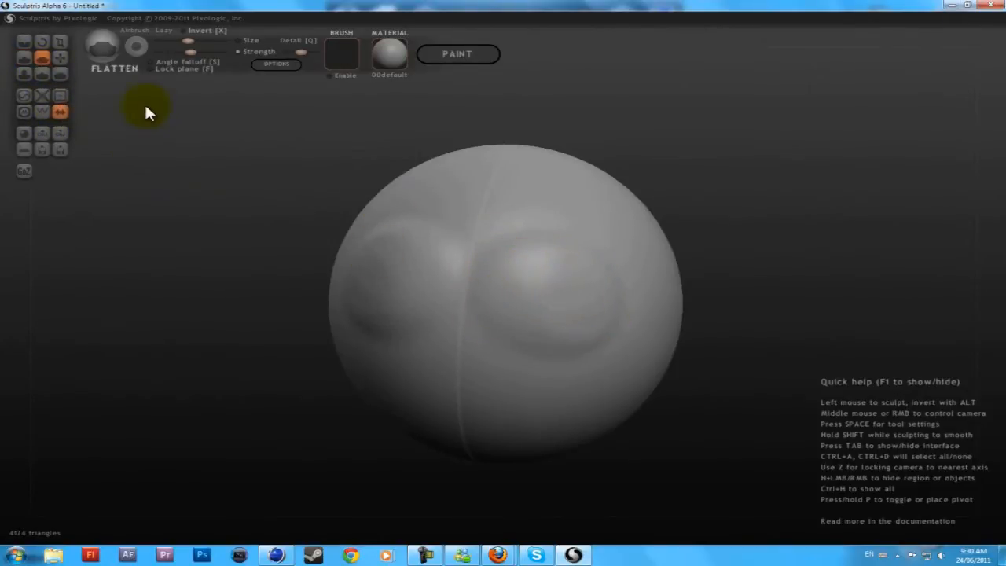
left_click(562, 294)
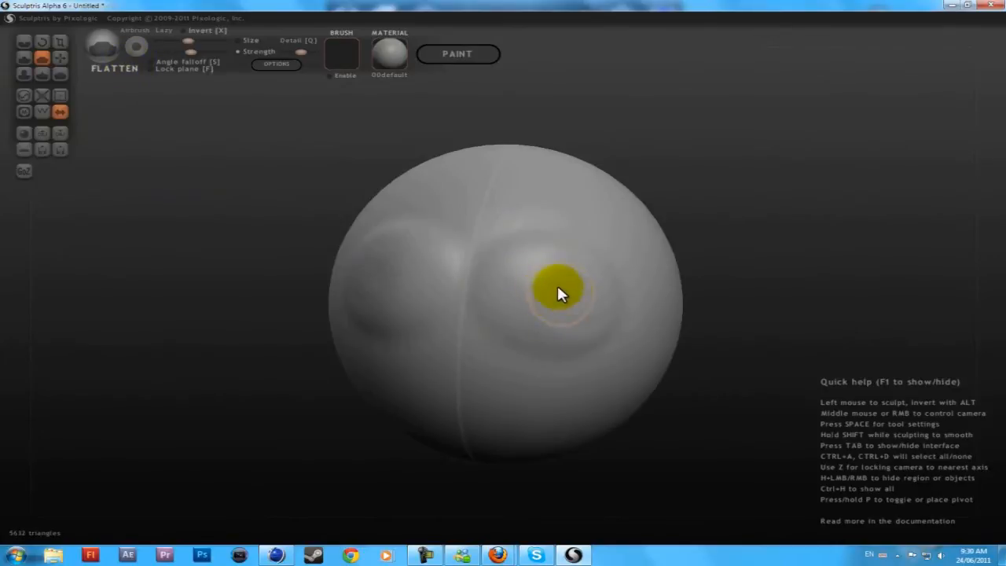
left_click(562, 295)
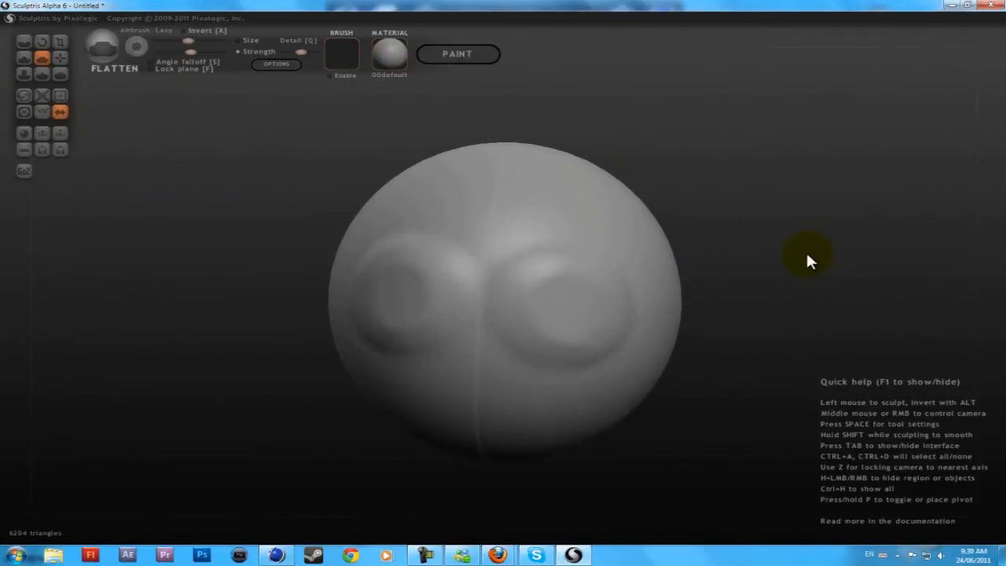
Reset to a plain sphere and inflate two horn bumps on top of the head.
left_click(25, 74)
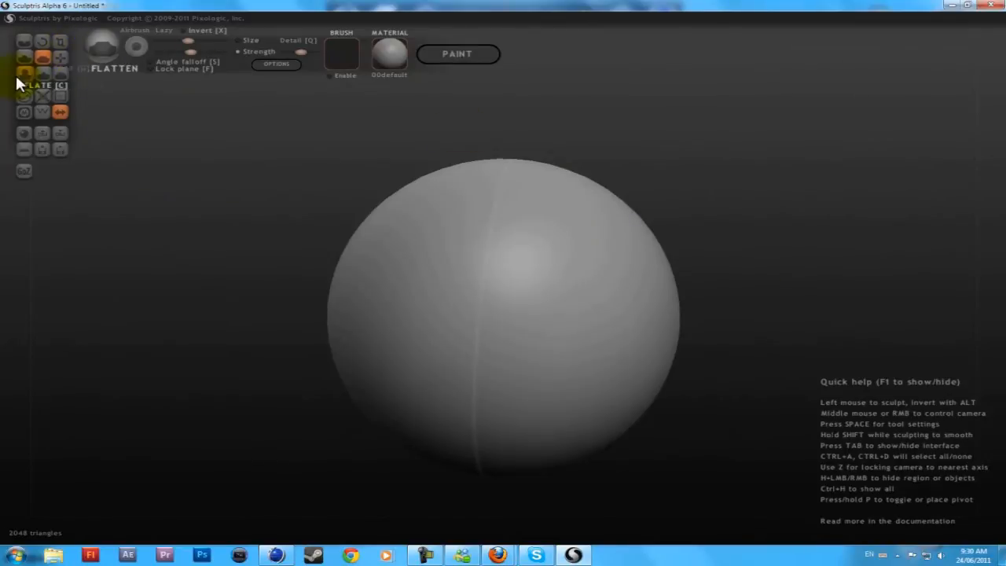
left_click(23, 74)
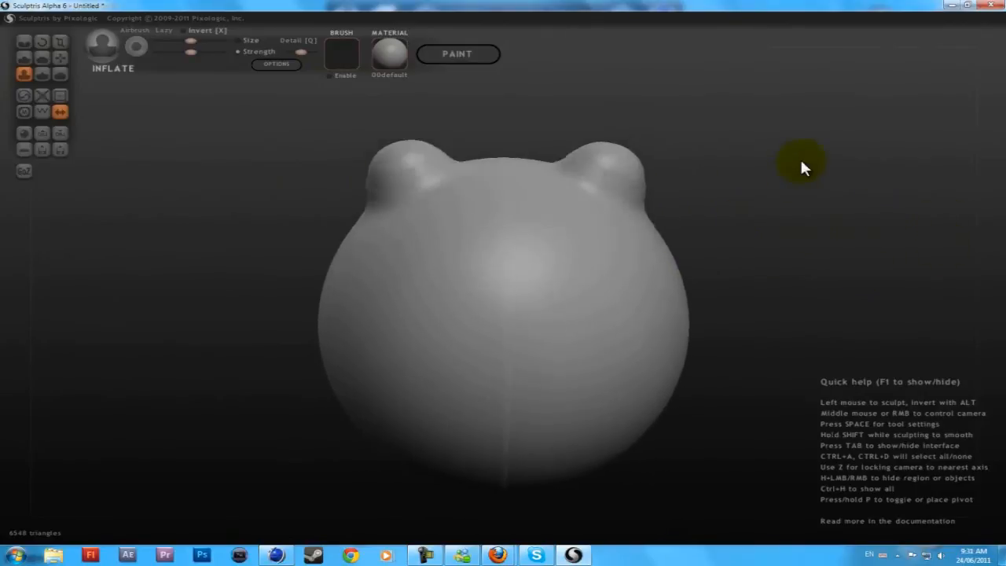
left_click_drag(801, 165, 683, 349)
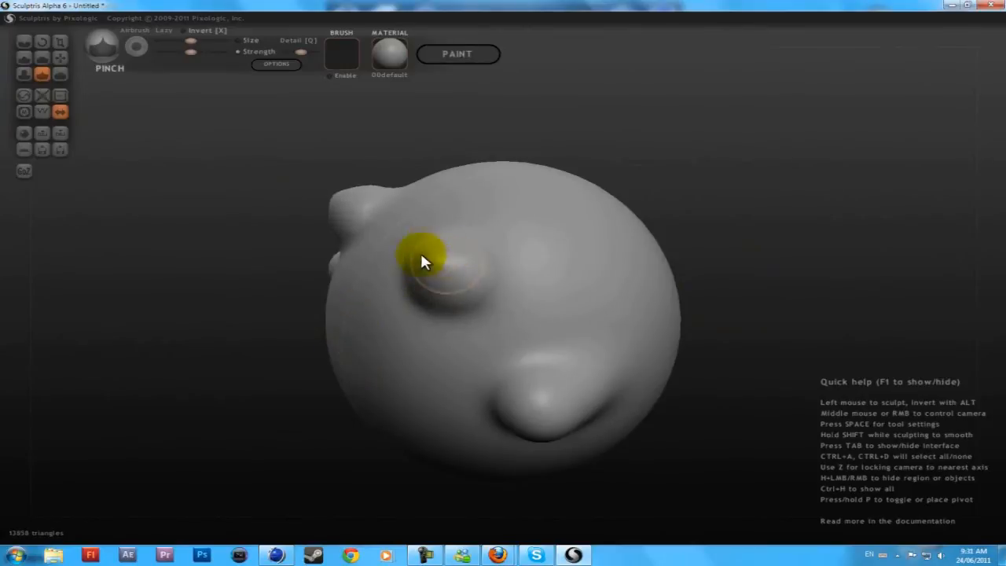
Pinch a horn to a sharper tip and shape an arm bump on the side of the head.
left_click_drag(424, 261, 454, 270)
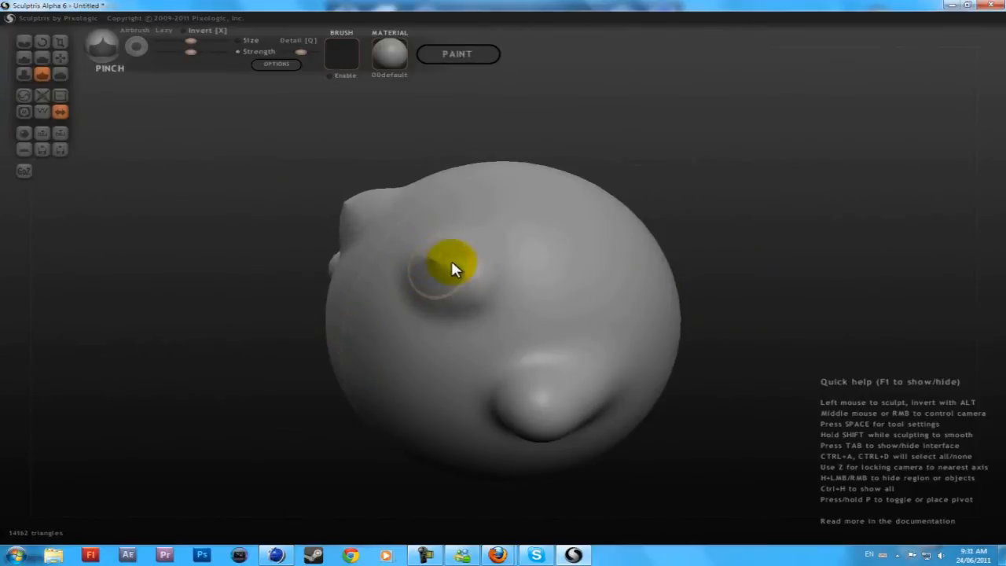
left_click_drag(453, 267, 569, 338)
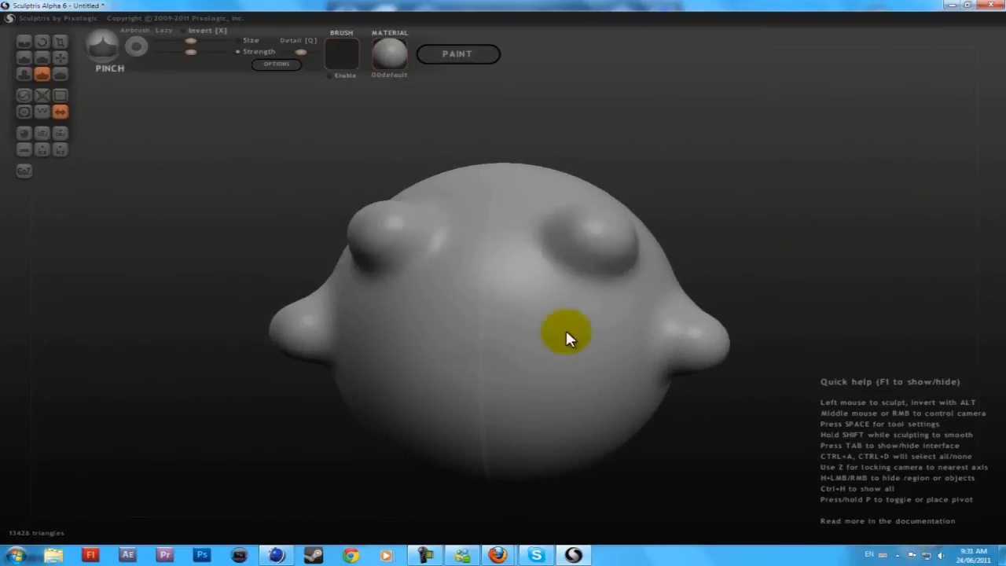
left_click_drag(569, 338, 491, 385)
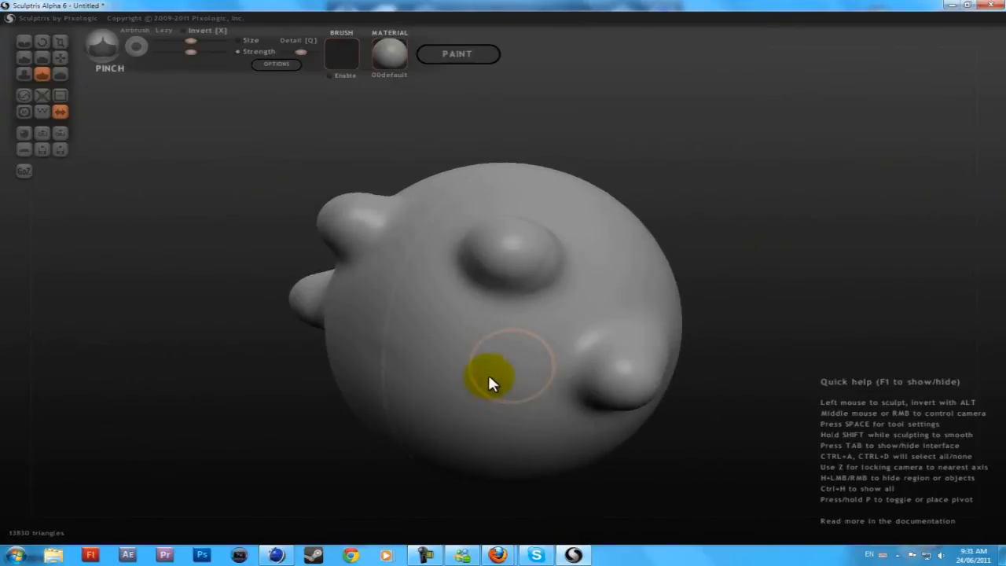
left_click_drag(490, 381, 615, 382)
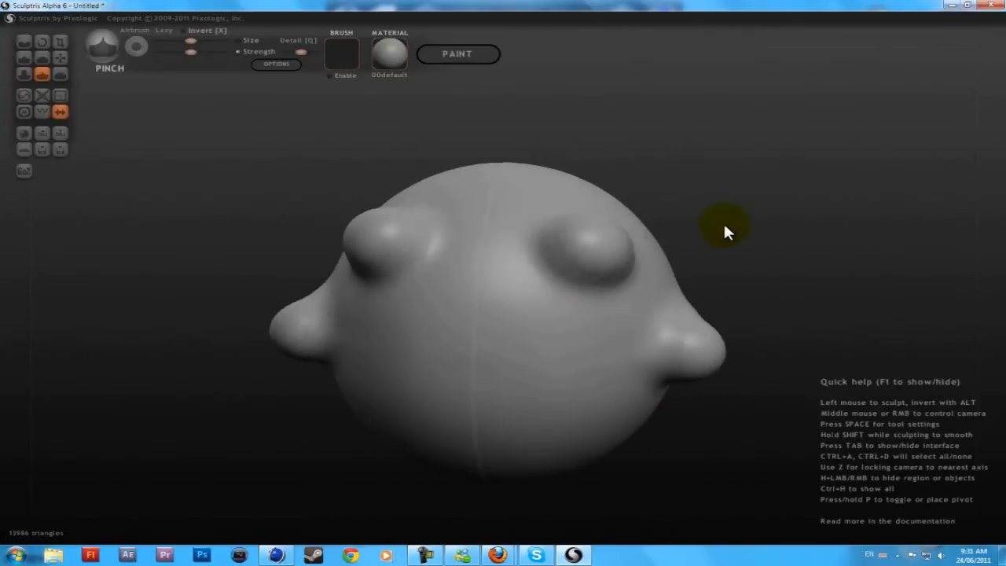
mouse_move(65, 79)
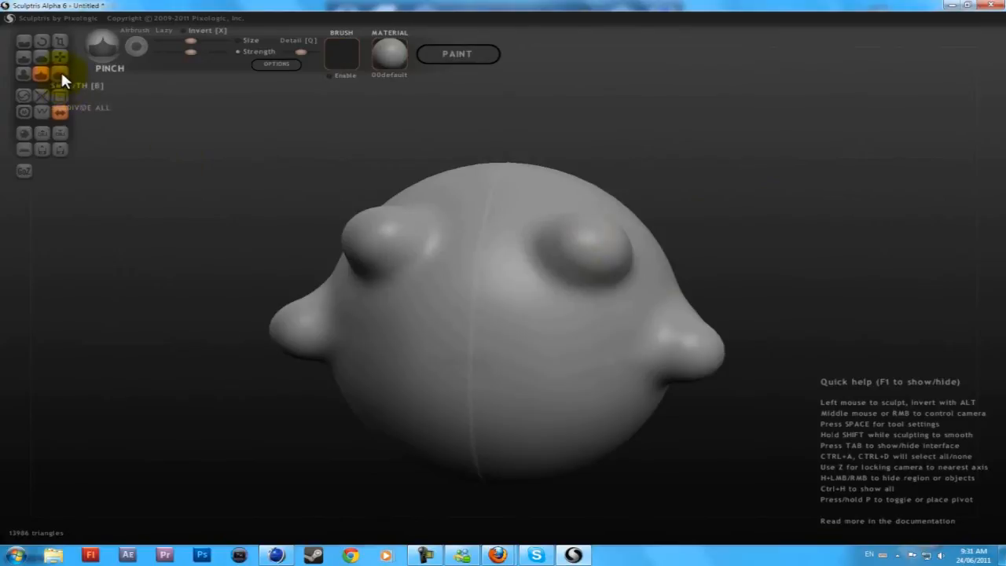
Smooth the surface around the right arm and the lower left of the face.
left_click(41, 74)
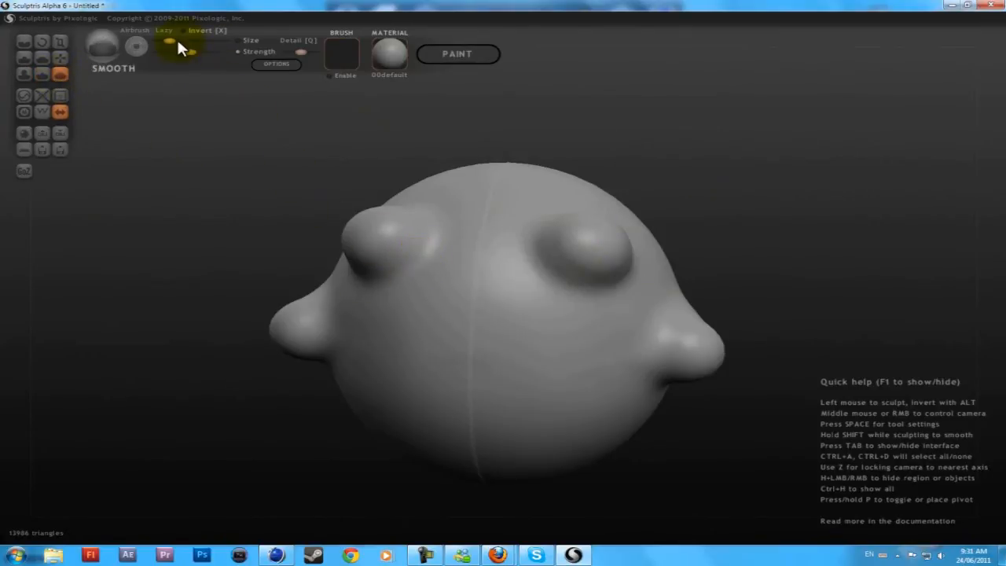
mouse_move(487, 244)
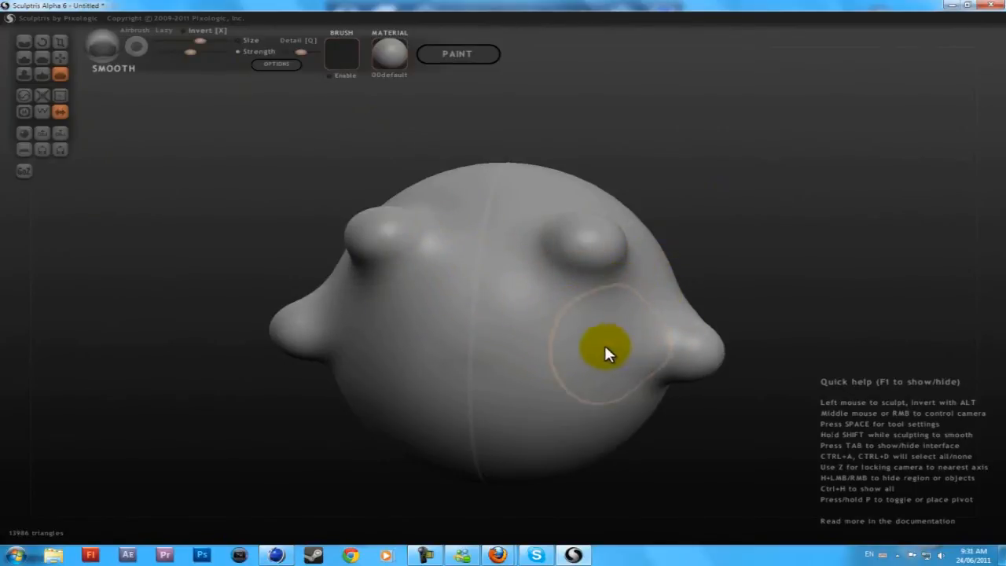
left_click_drag(610, 354, 657, 204)
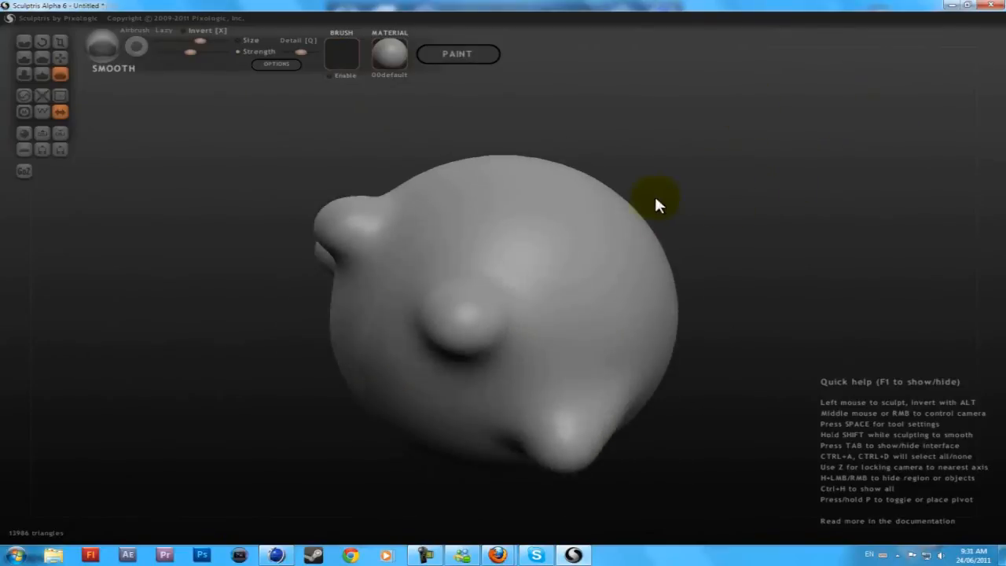
left_click_drag(657, 205, 584, 364)
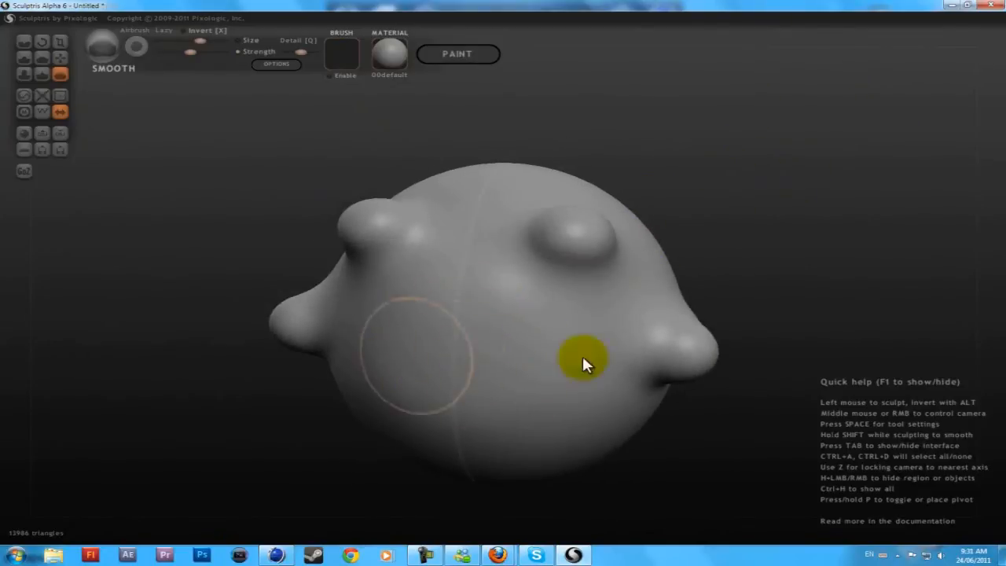
left_click_drag(585, 364, 239, 155)
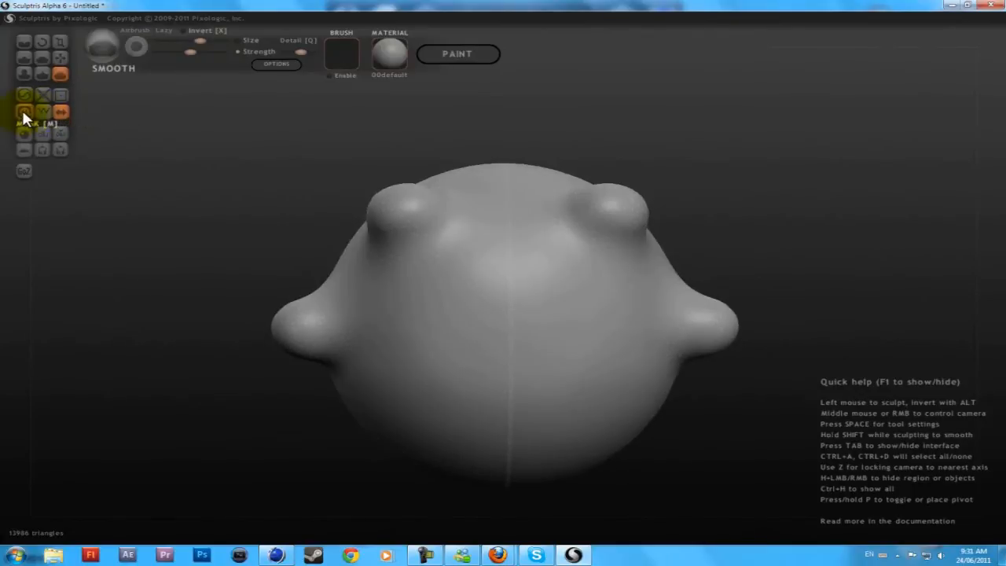
Inflate a rounded nose bump at the centre of the face.
left_click(24, 112)
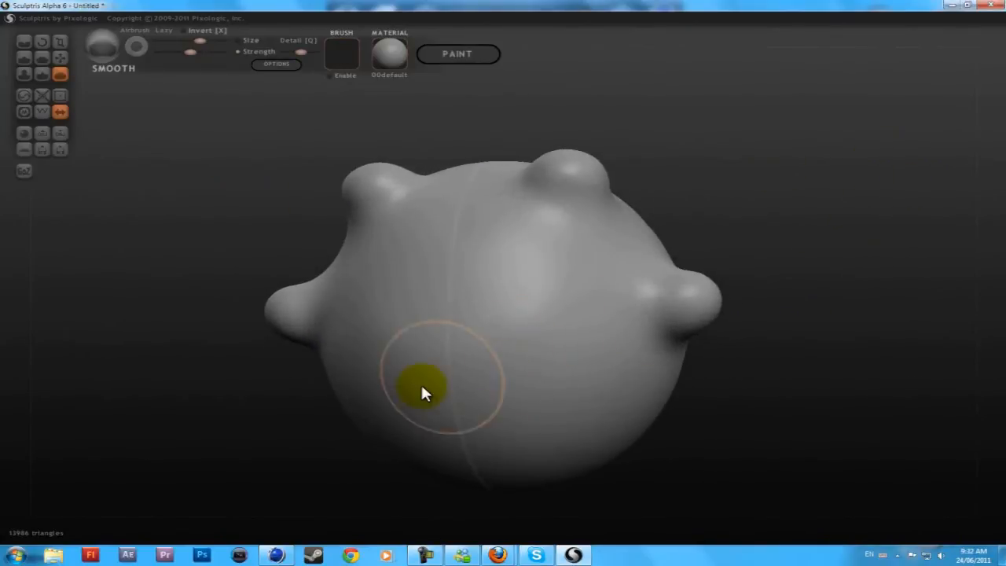
left_click(23, 74)
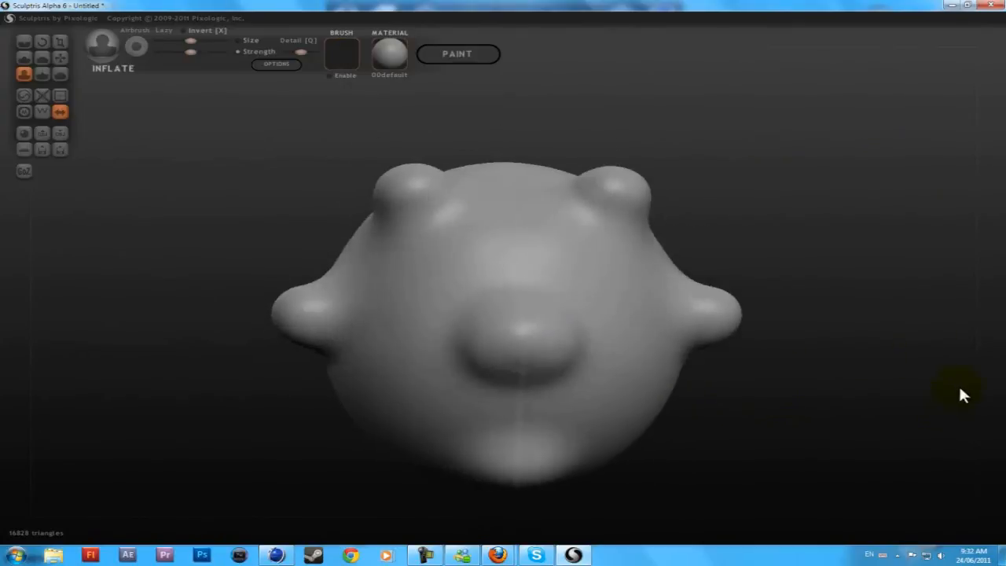
Draw a chin below the nose and flatten both eye areas above it.
left_click(24, 40)
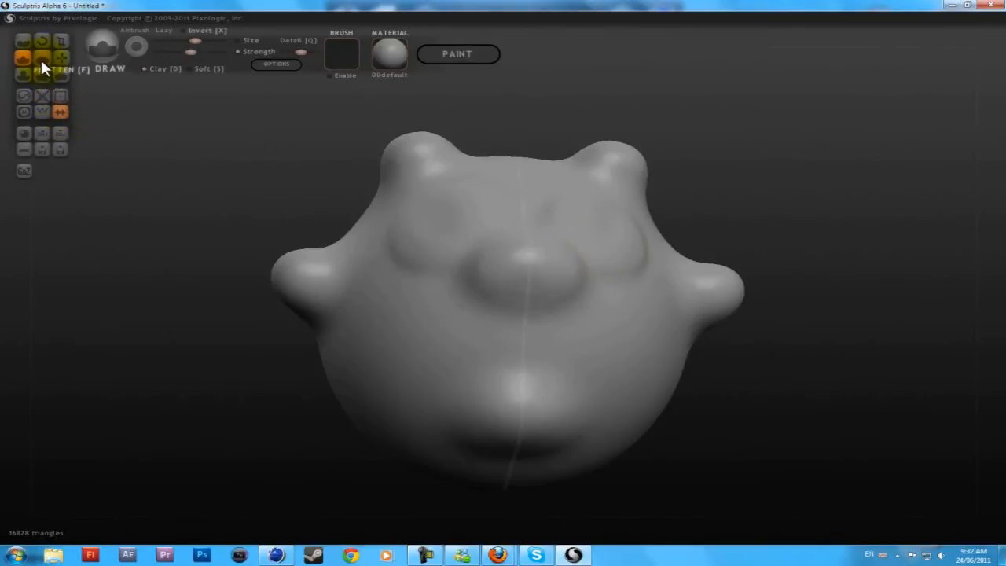
left_click(41, 57)
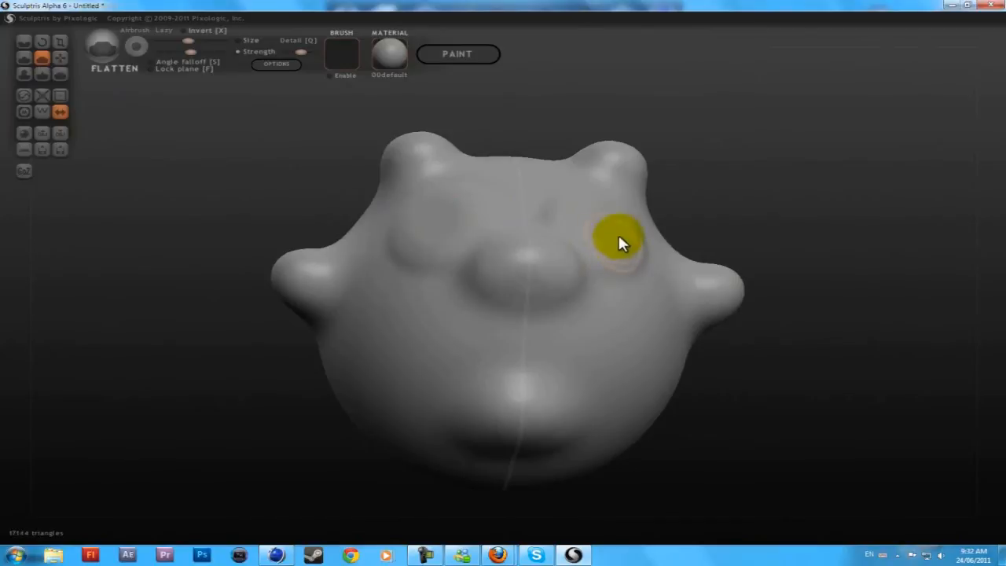
left_click_drag(620, 242, 825, 315)
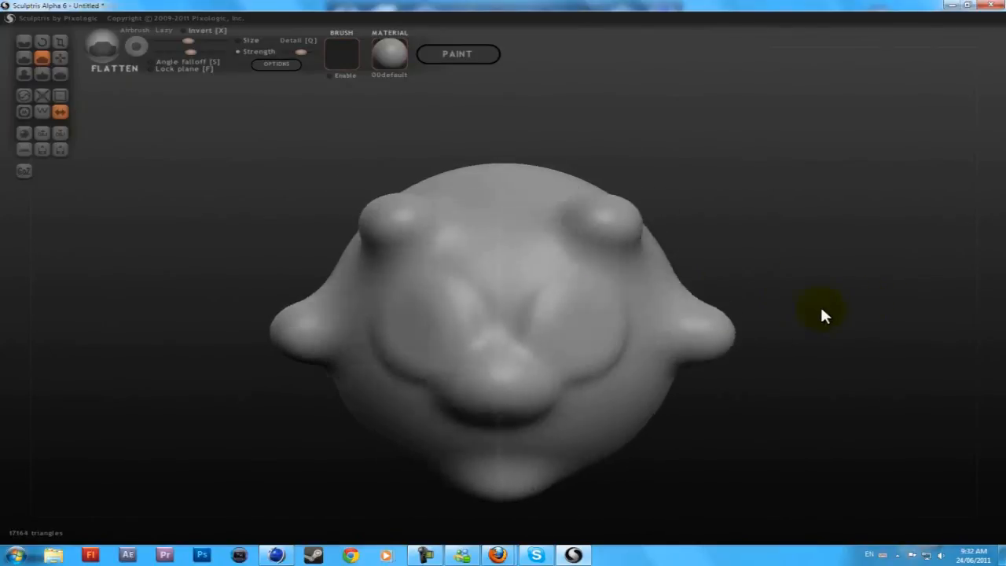
left_click_drag(820, 314, 742, 255)
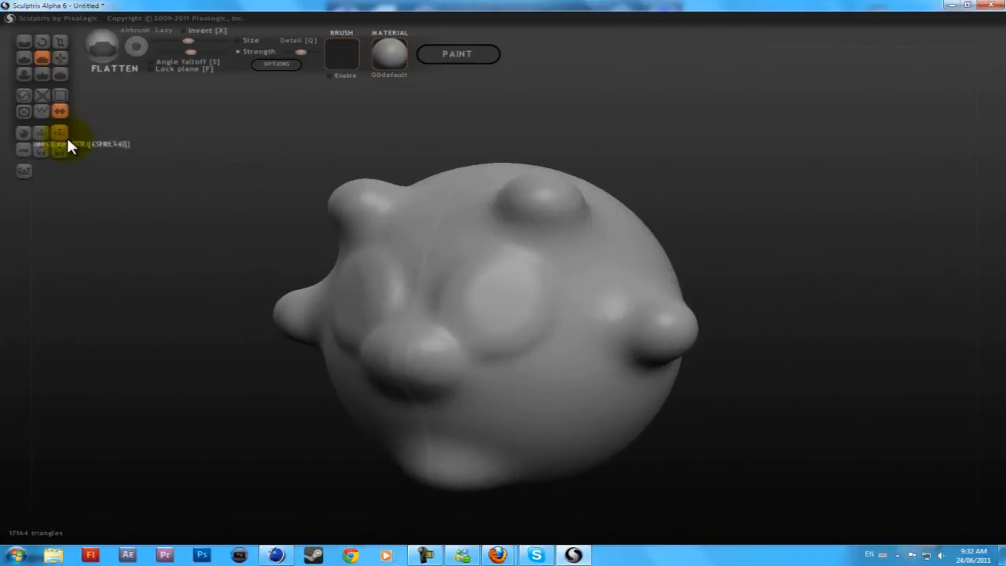
mouse_move(59, 132)
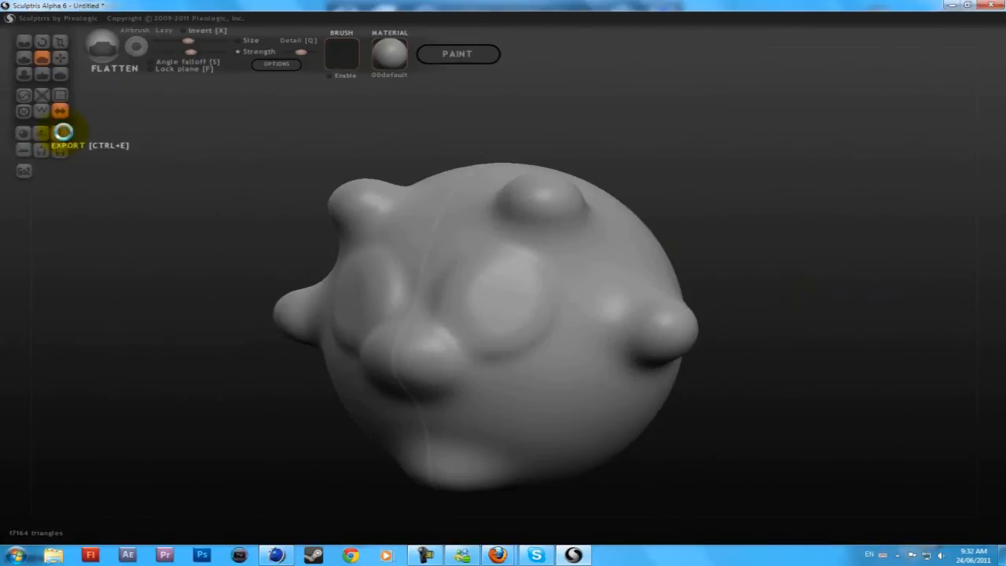
Export the head as a Wavefront OBJ to the Desktop, overwriting the existing file.
left_click(60, 132)
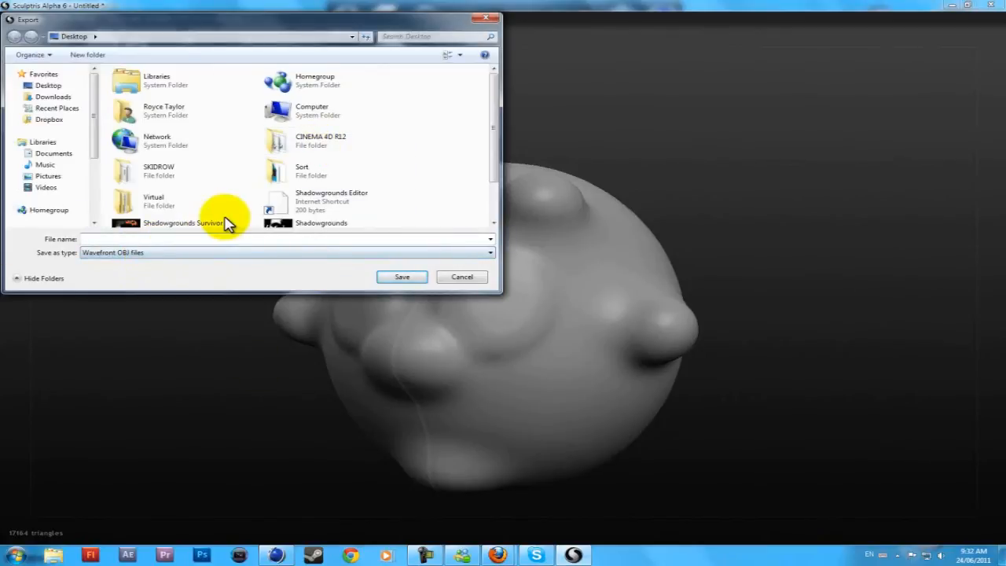
left_click(402, 276)
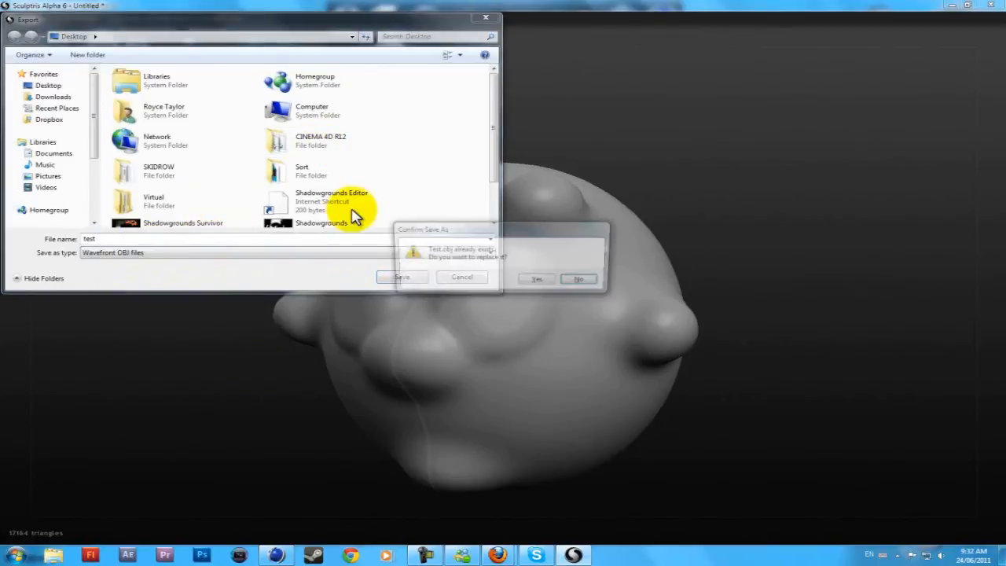
left_click(537, 280)
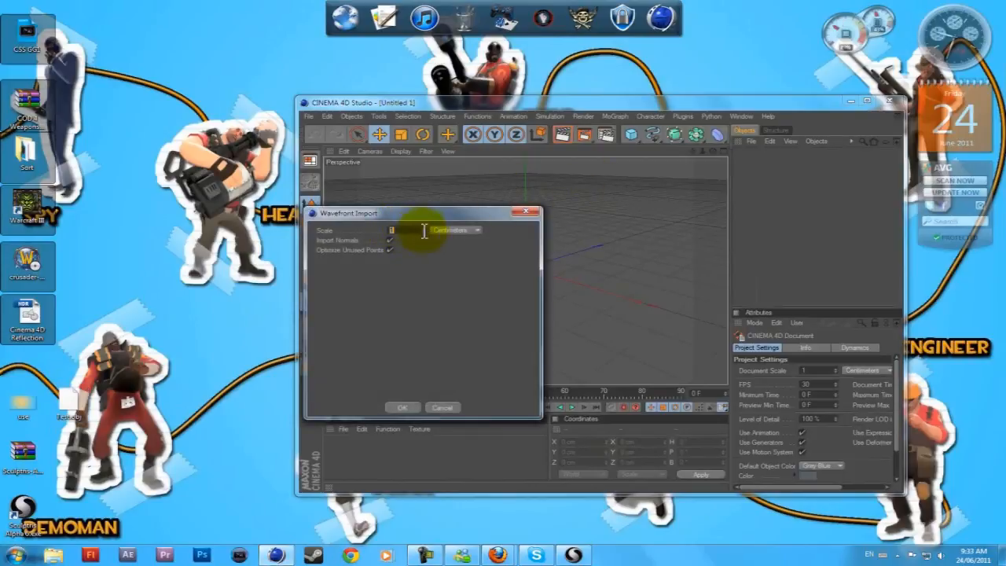
Confirm the Wavefront import so the sculpted head appears in the Cinema 4D scene.
left_click(402, 407)
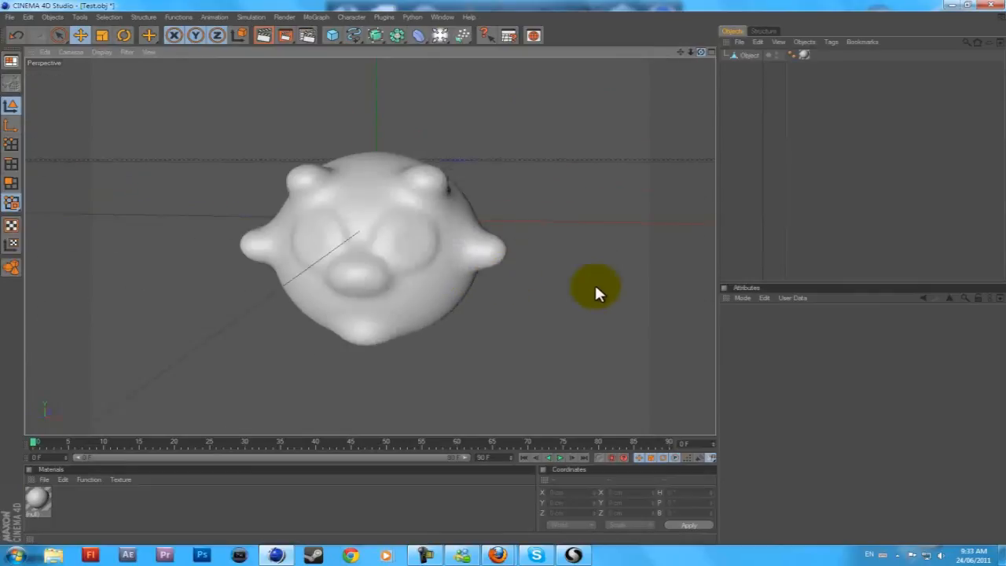
left_click_drag(597, 294, 503, 280)
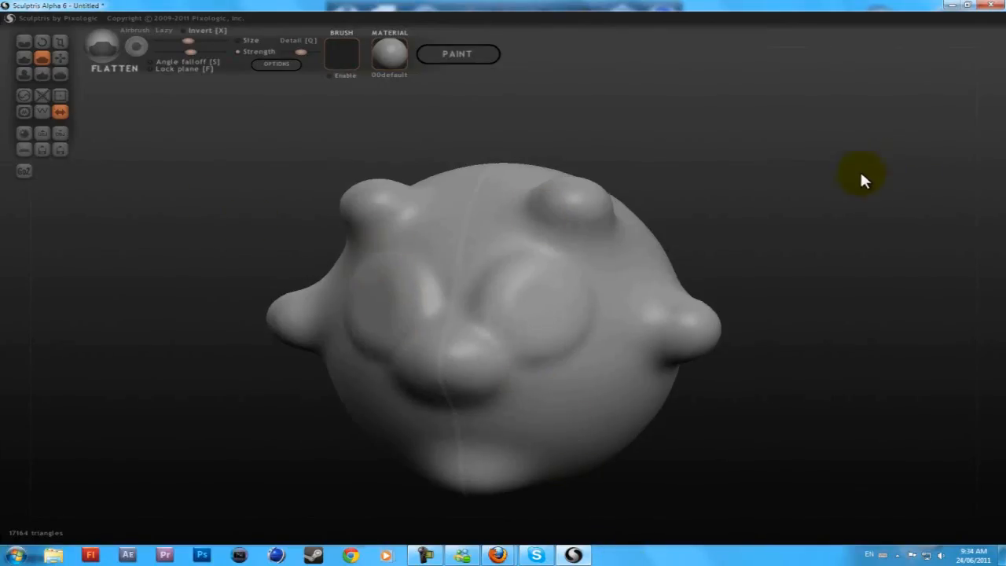
left_click_drag(864, 179, 723, 203)
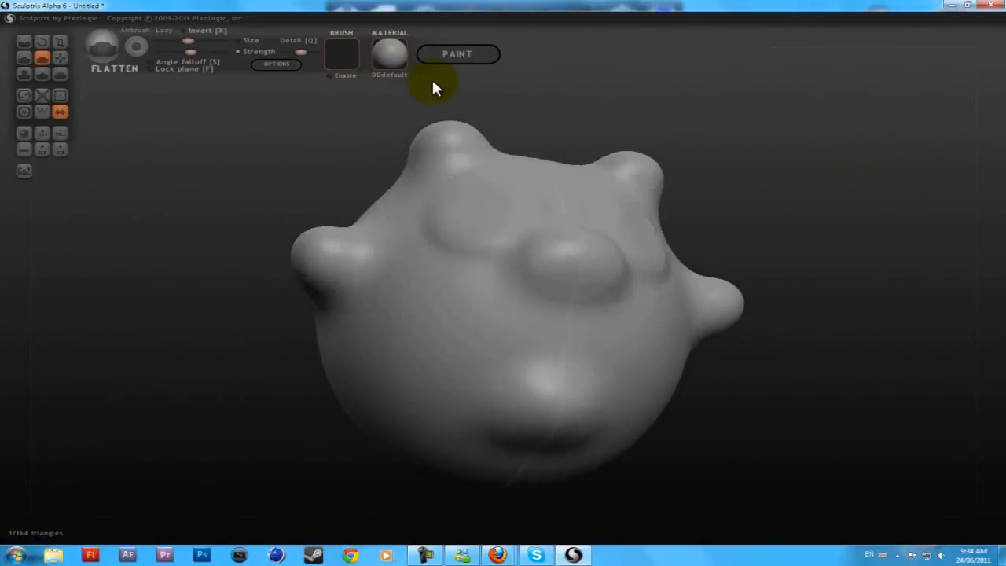
left_click_drag(437, 86, 307, 154)
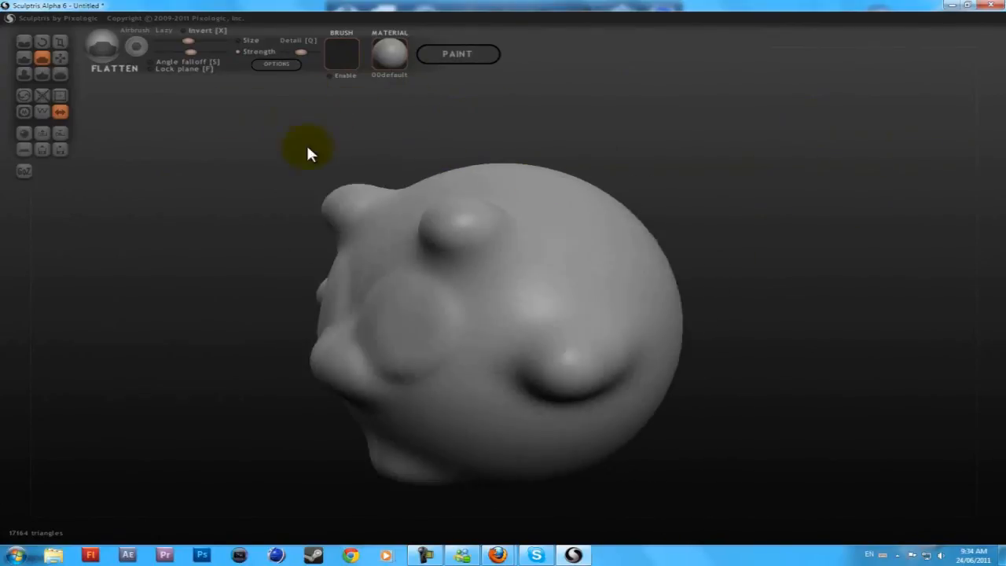